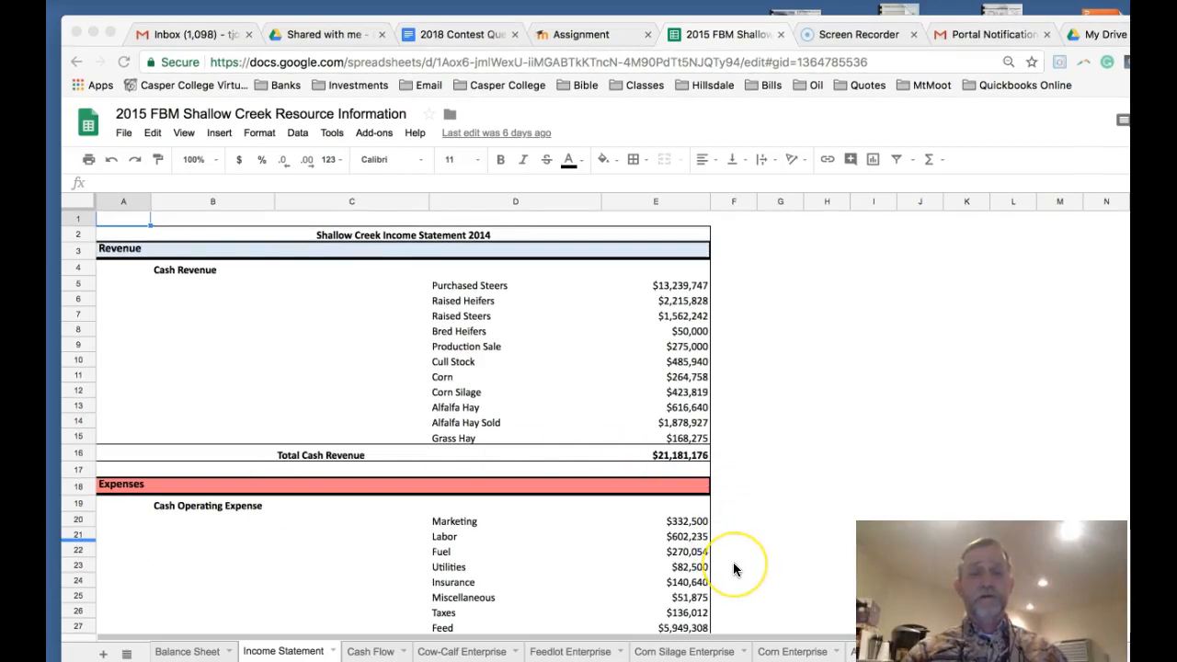
pyautogui.scroll(-3)
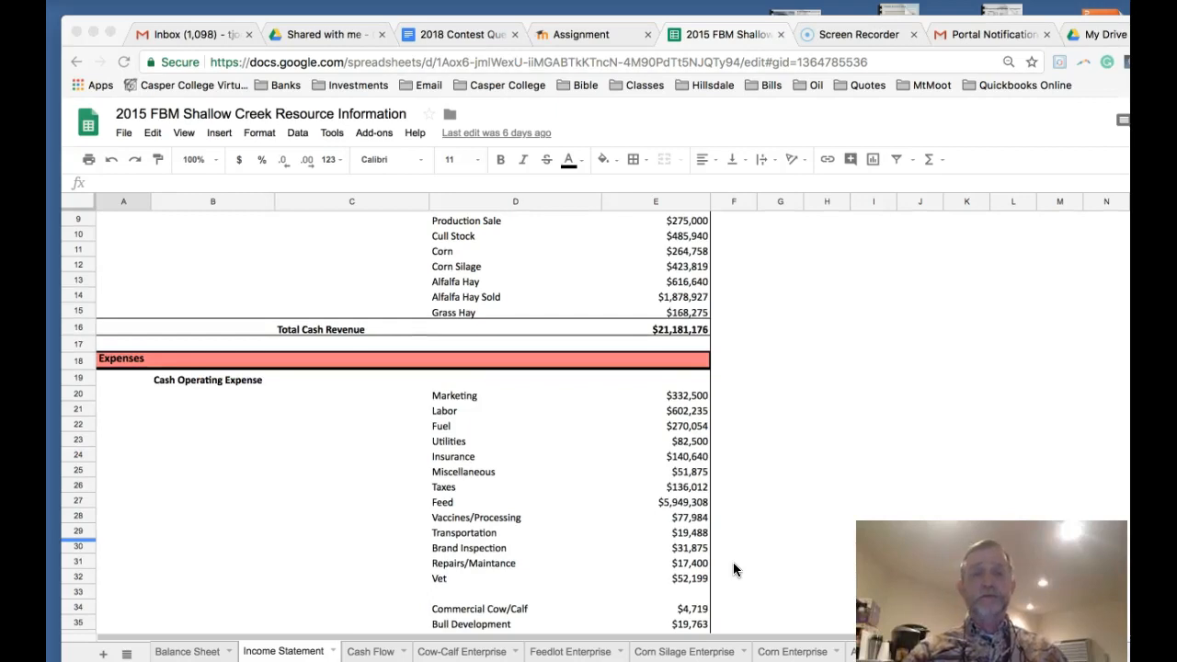
pyautogui.scroll(-3)
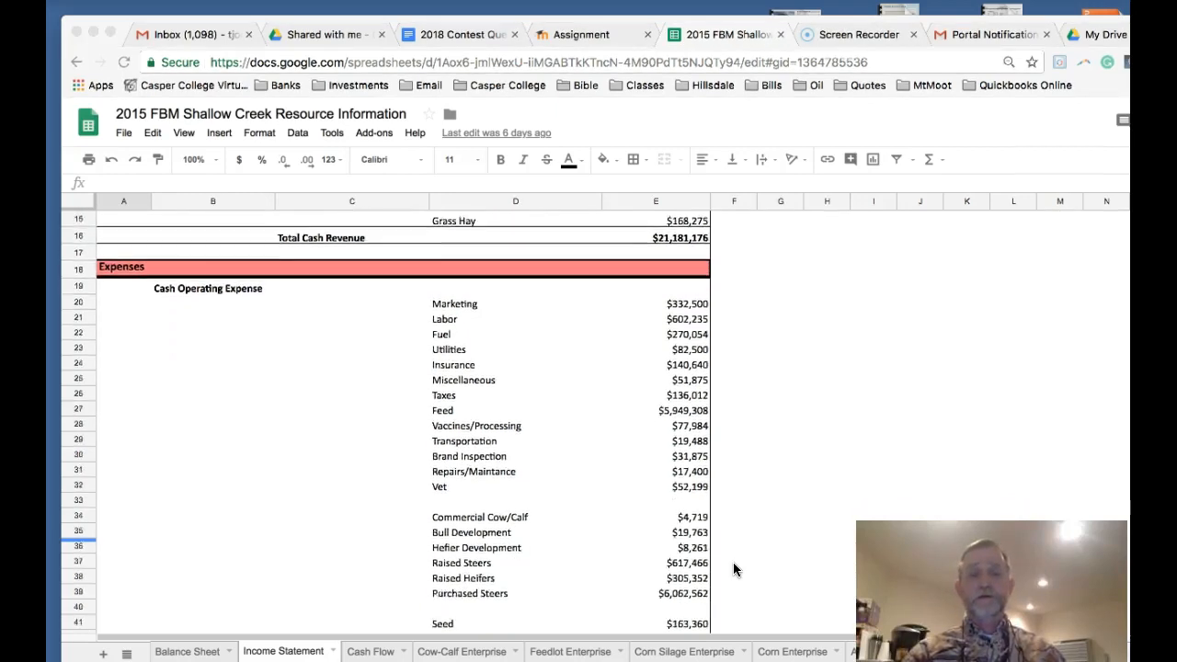
pyautogui.scroll(-3)
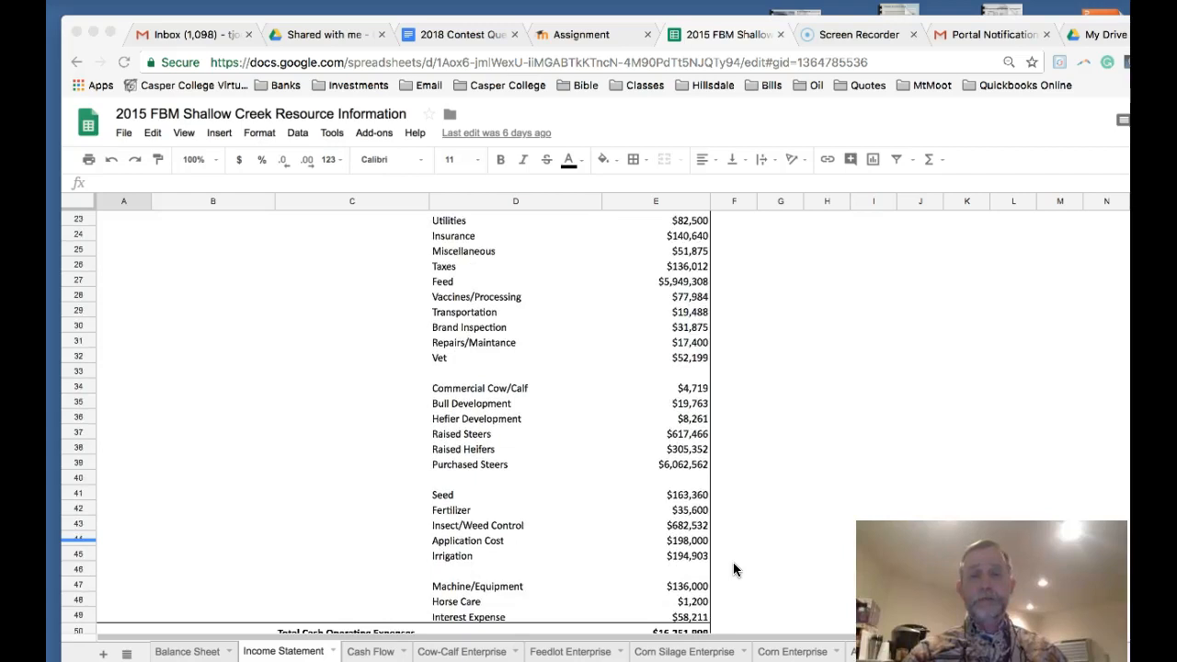
pyautogui.scroll(-3)
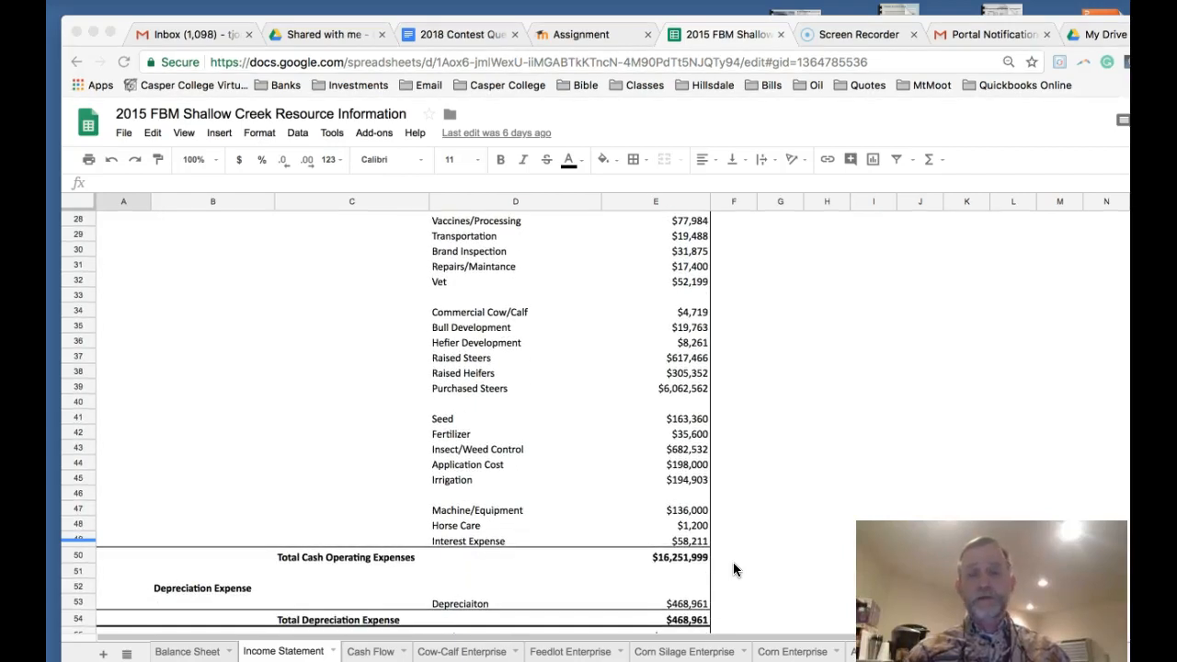
pyautogui.scroll(-3)
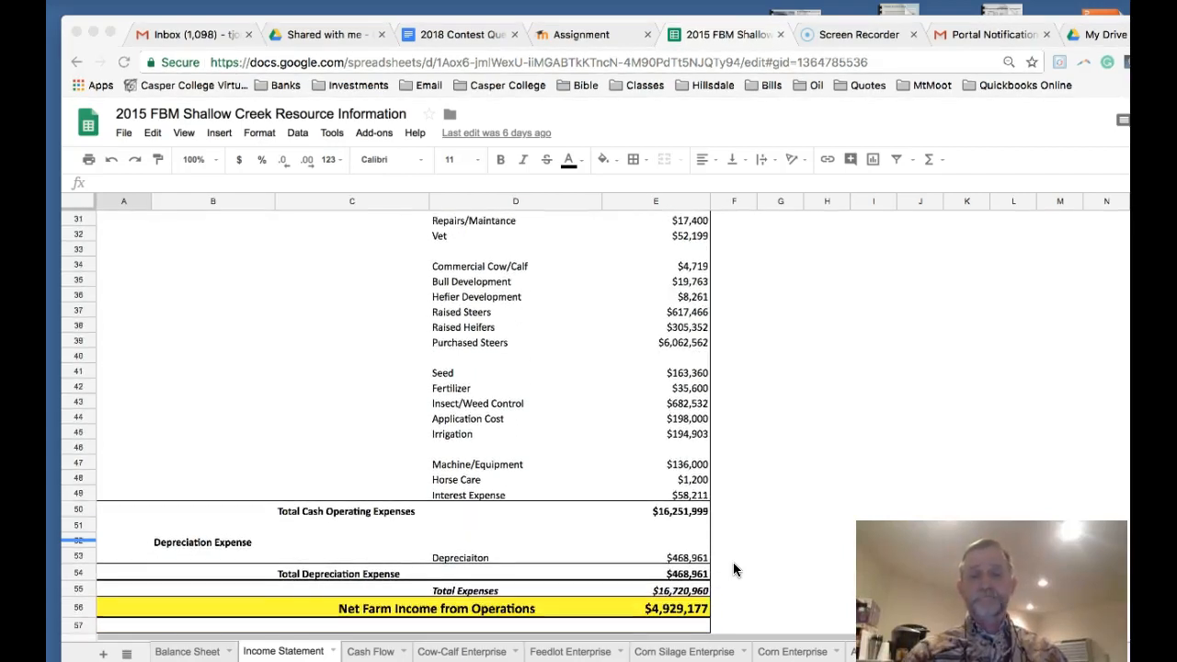
pyautogui.scroll(-3)
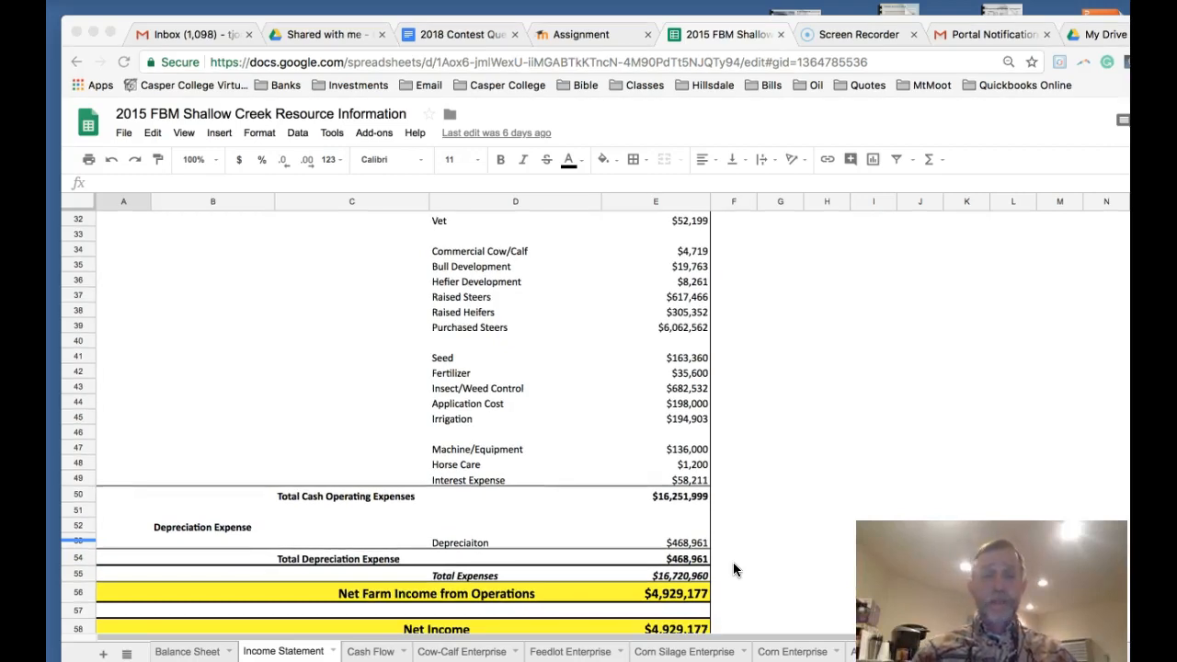
pyautogui.scroll(-3)
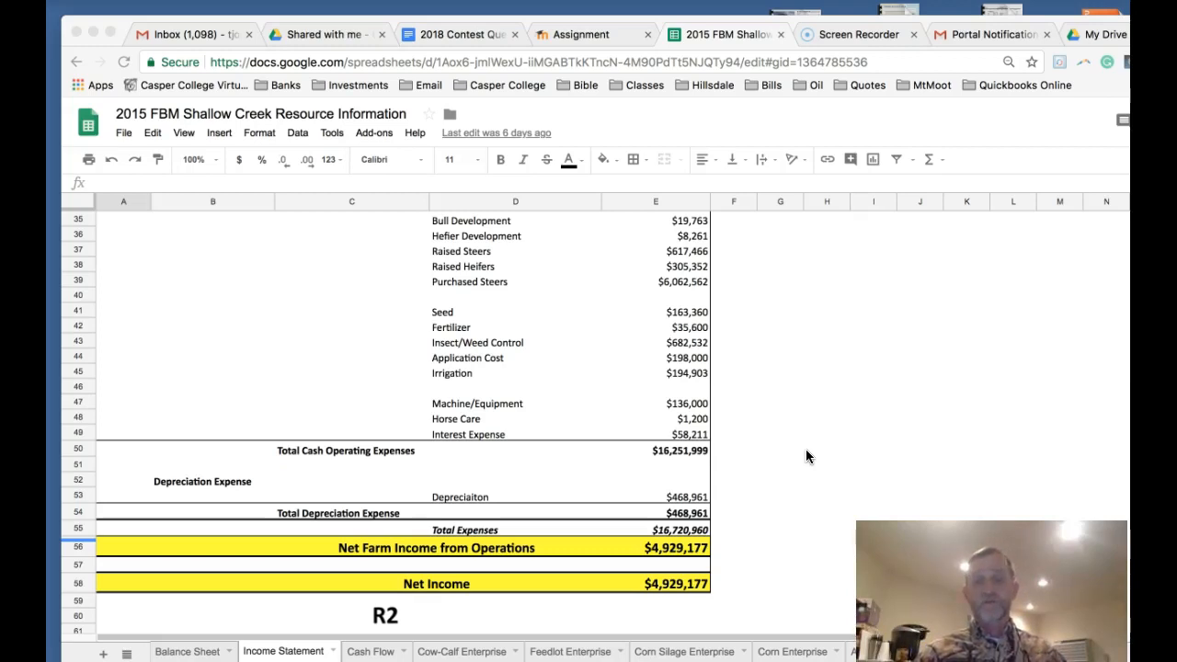
pyautogui.scroll(3)
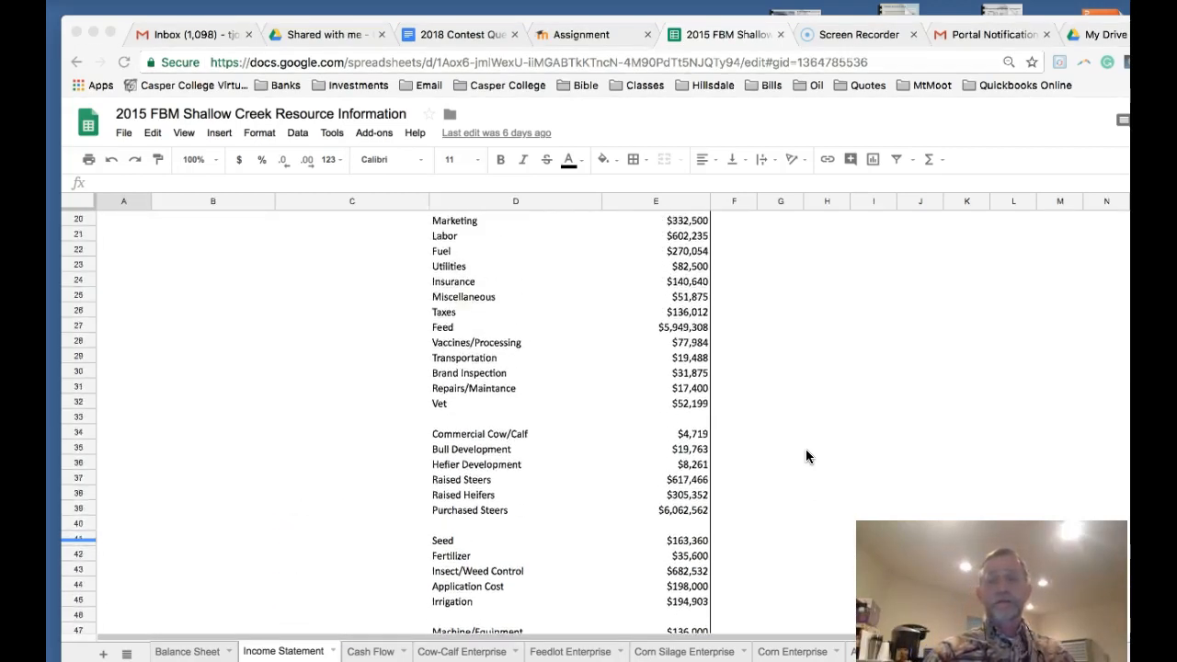
pyautogui.scroll(3)
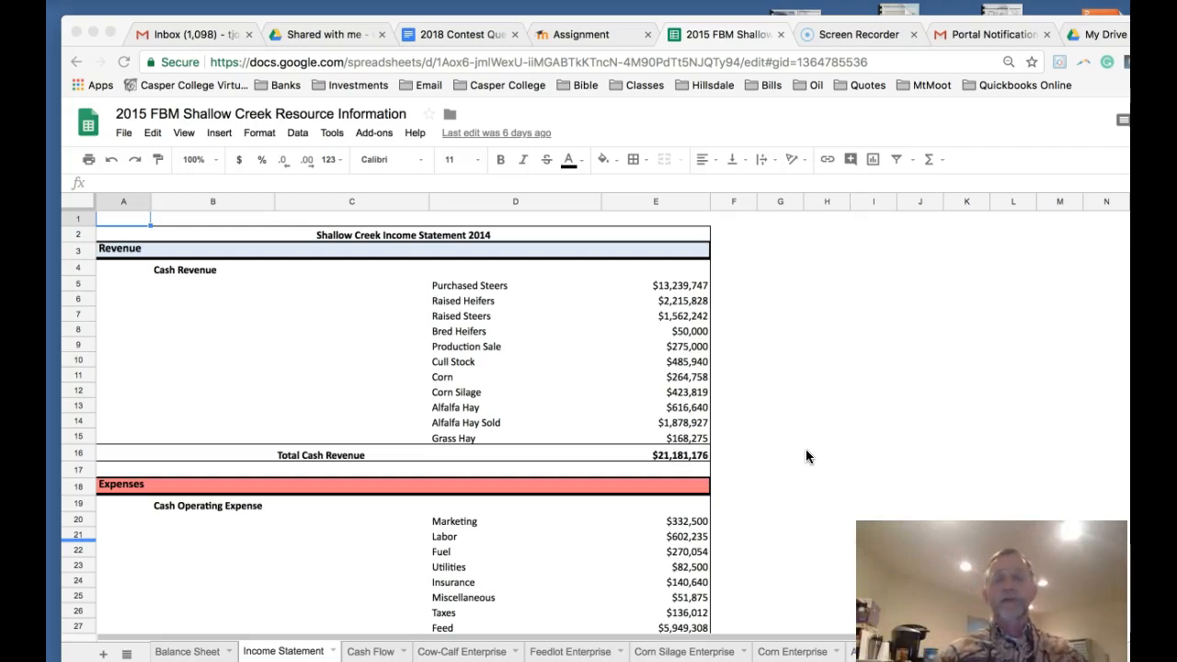
pyautogui.moveTo(547, 297)
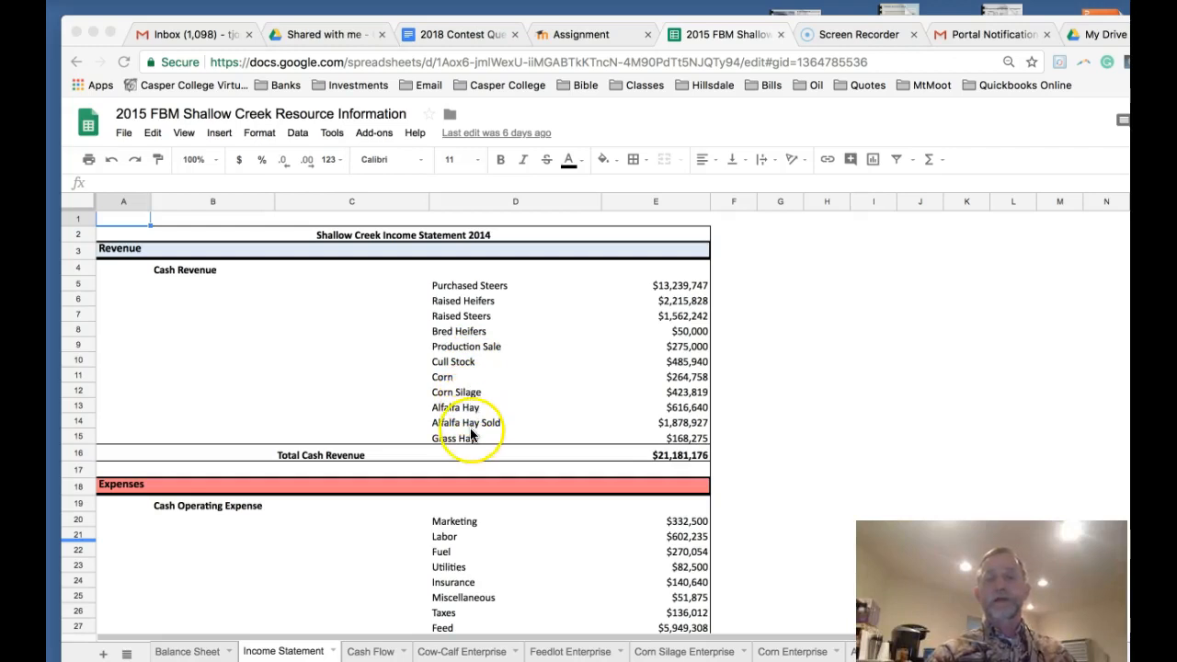
pyautogui.moveTo(412, 456)
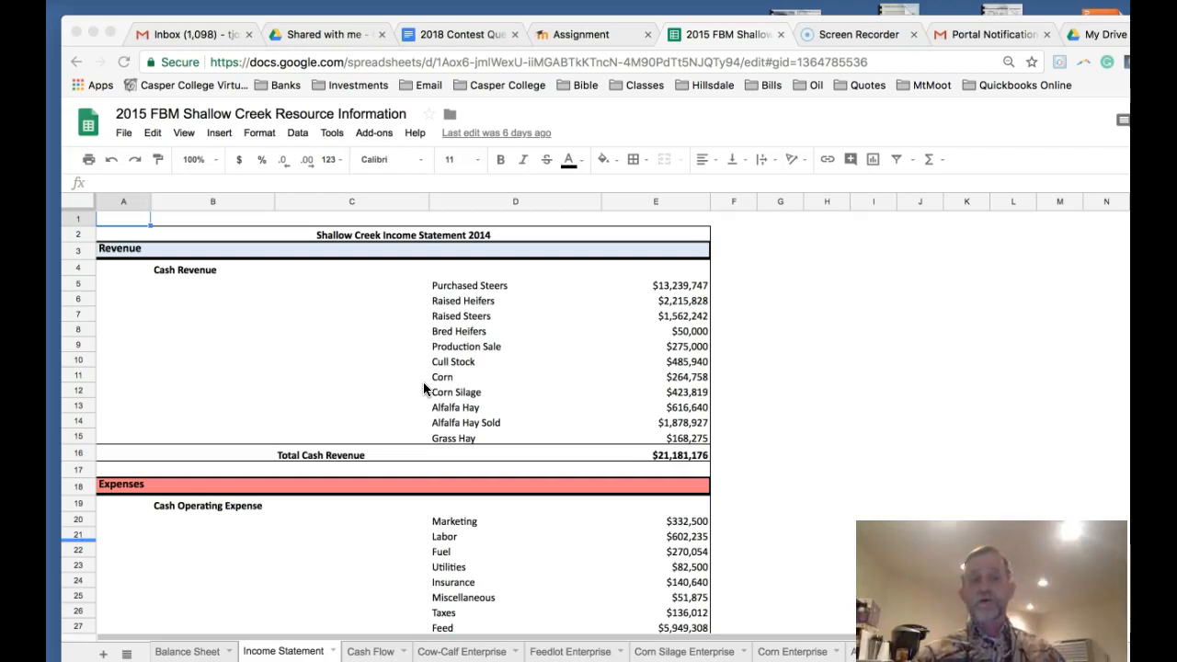
pyautogui.scroll(-3)
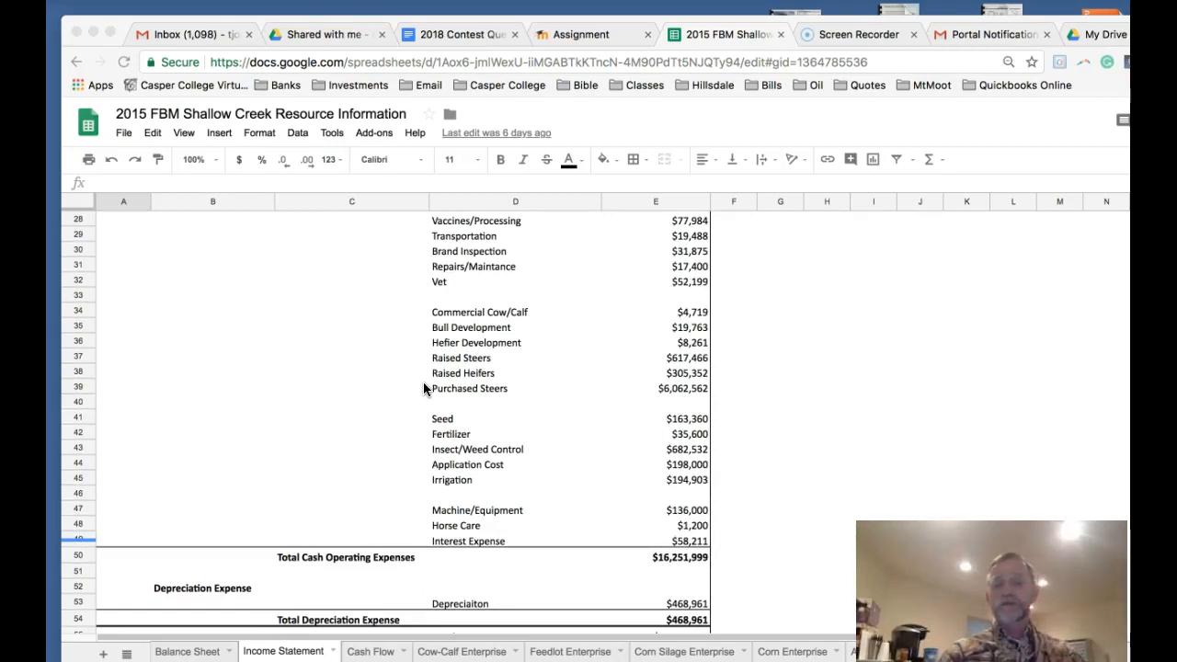
pyautogui.scroll(-3)
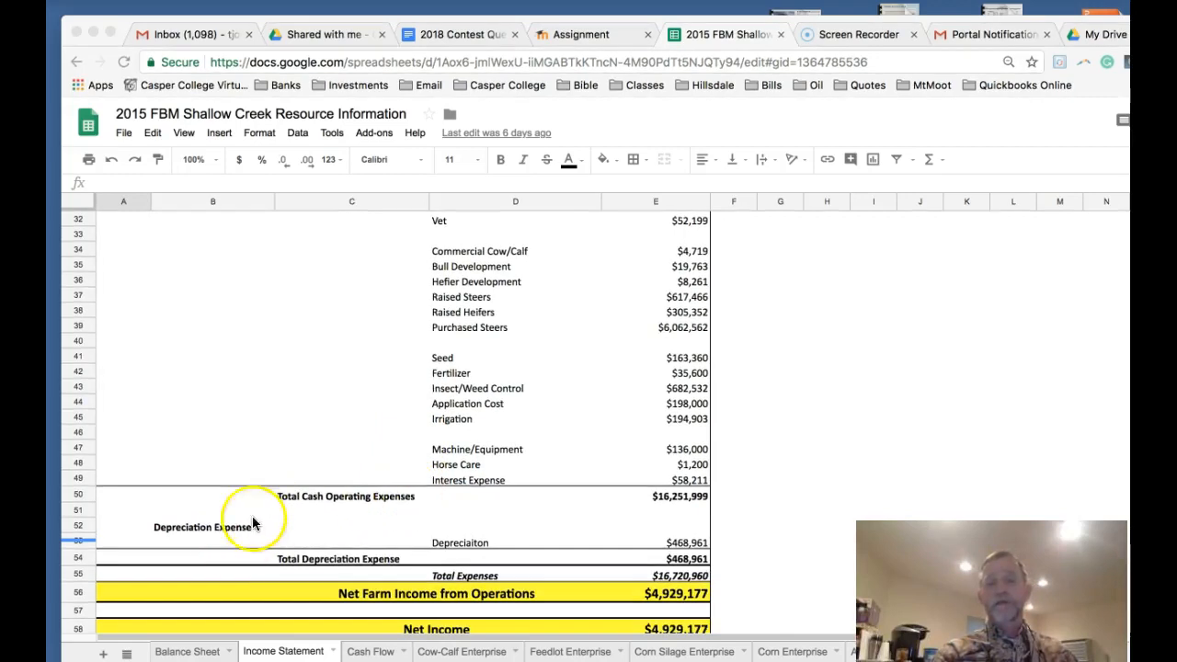